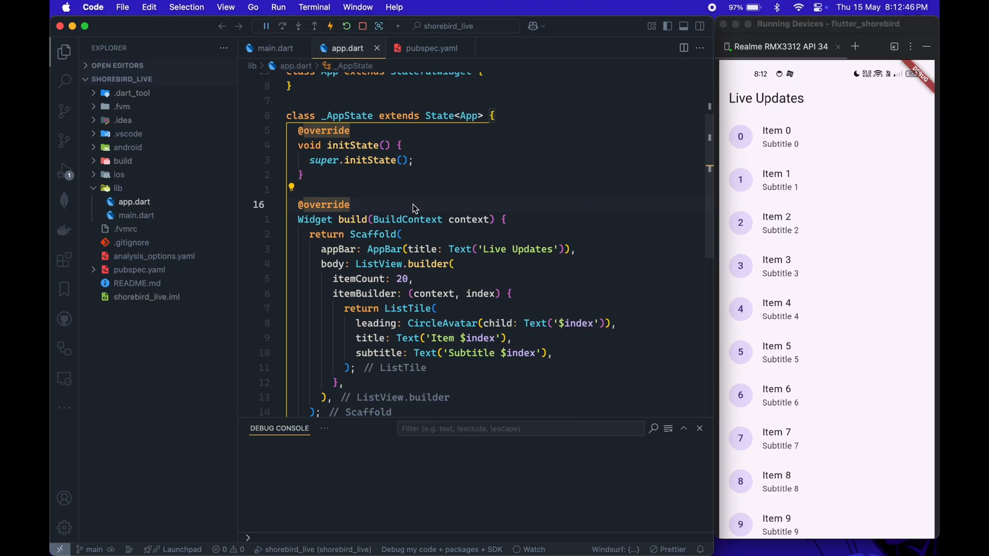
mouse_move(438, 177)
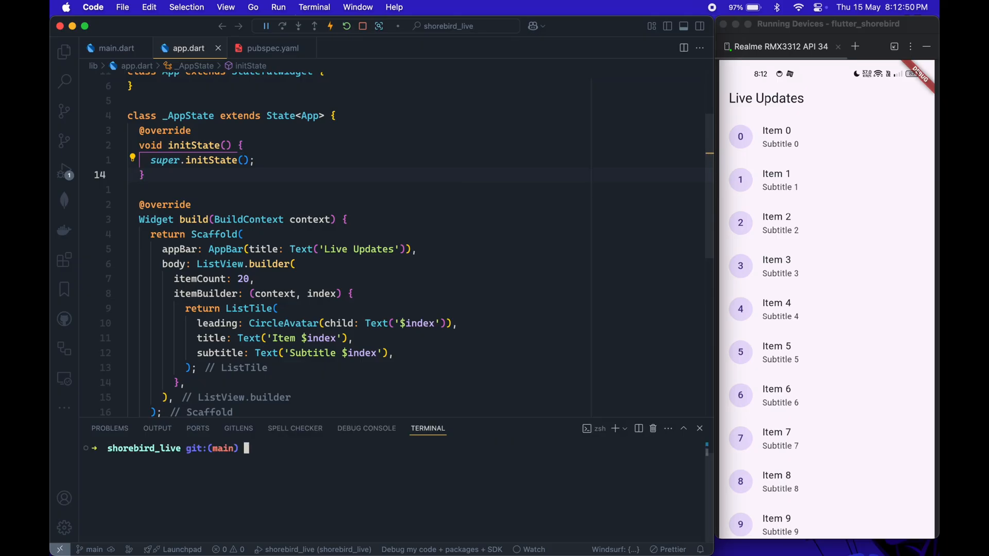
Run shorebird --version then shorebird init in the integrated terminal for the shorebird_live project
type("shorebird --version")
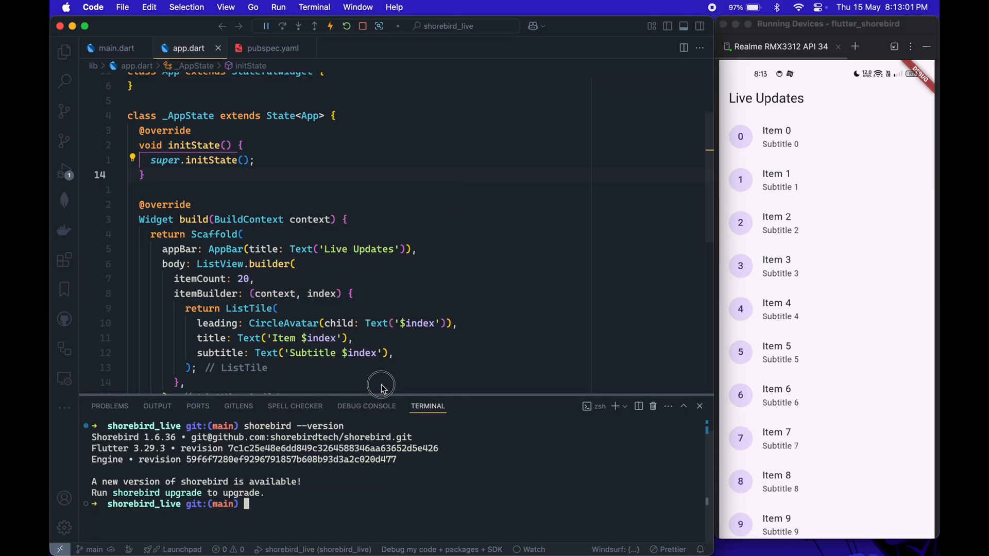
type("shore")
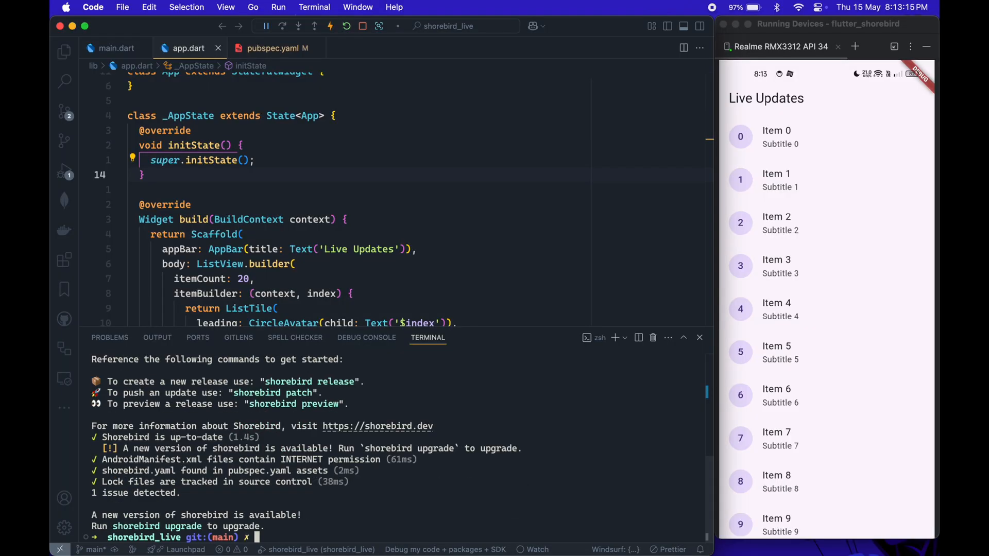
Review the pubspec.yaml diff and the new shorebird.yaml file in Source Control
left_click(64, 113)
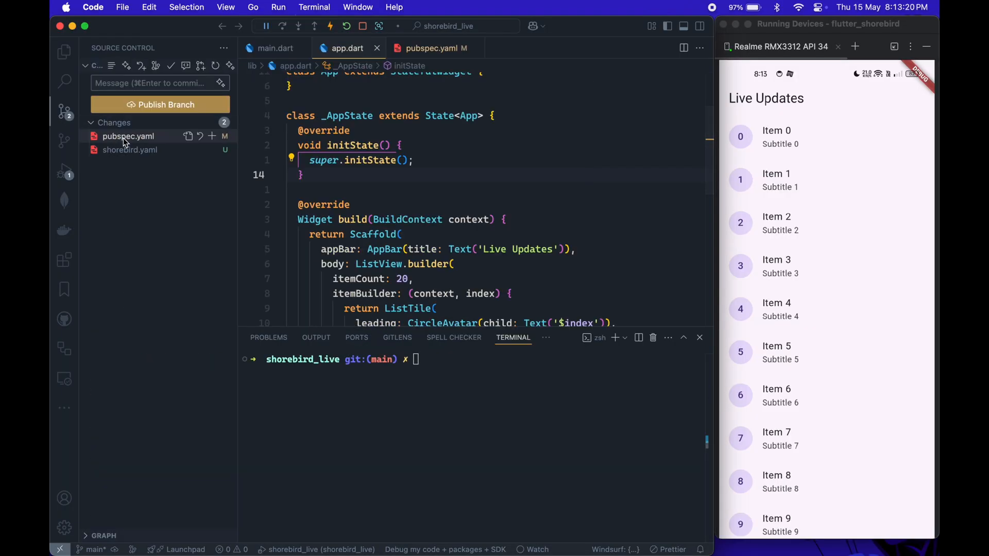
left_click(128, 136)
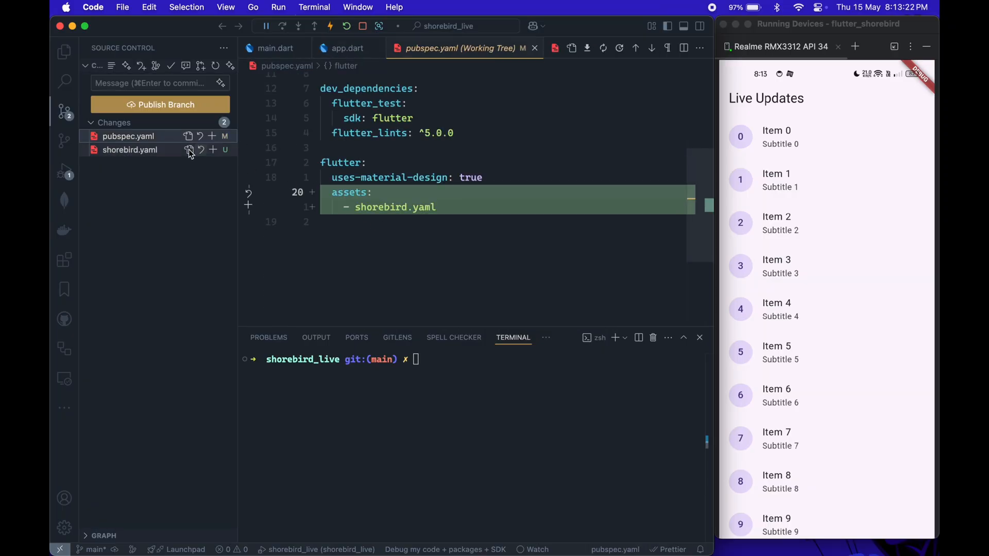
left_click(130, 150)
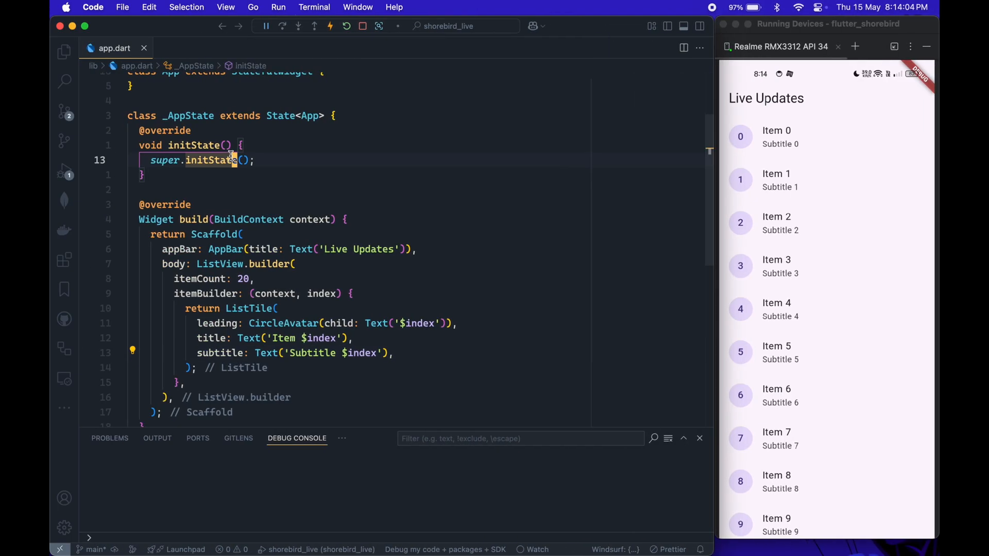
Inspect the shorebird_code_push ^2.0.3 dependency in pubspec.yaml, then return to app.dart
left_click(197, 49)
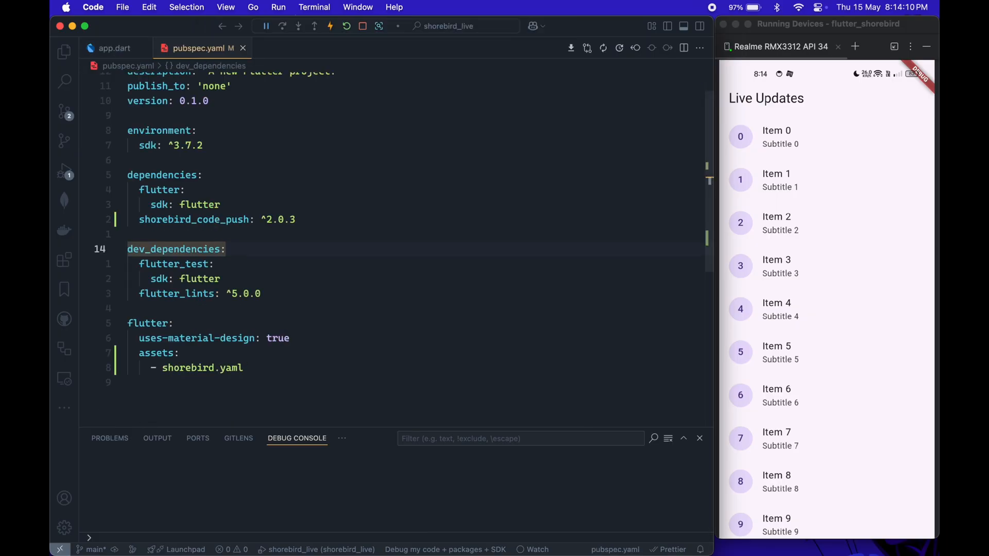
left_click(215, 219)
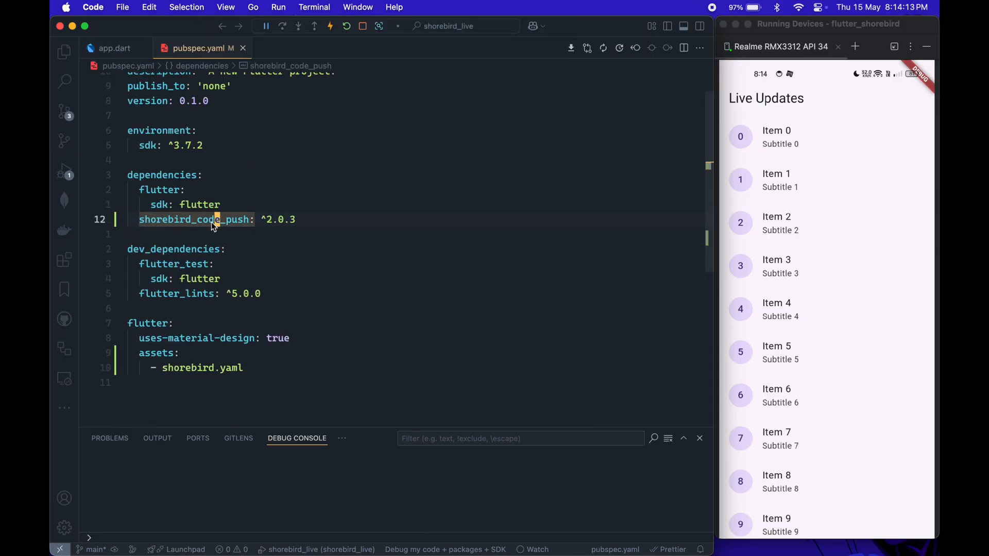
left_click(115, 49)
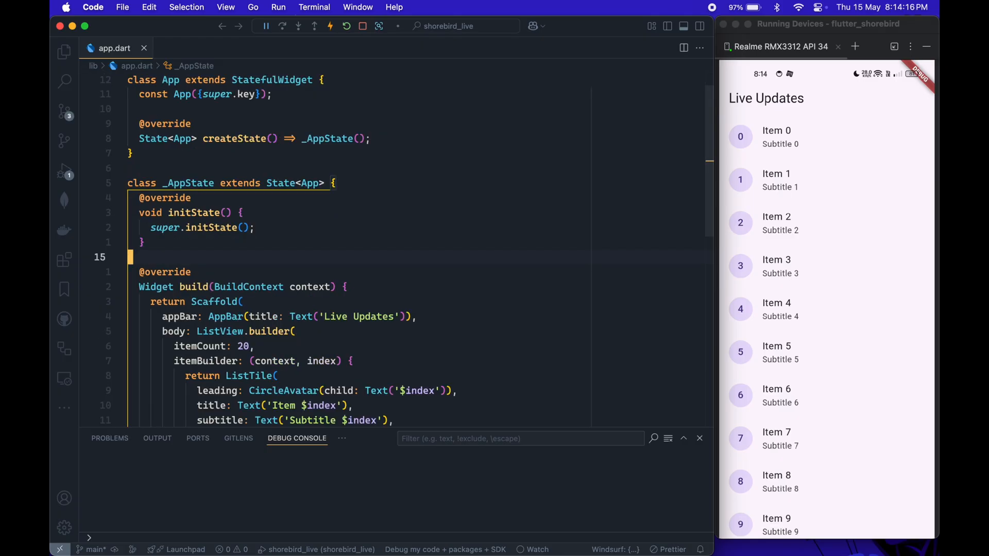
Add final updater = ShorebirdUpdater(); and call _startCheckingForUpdates() from initState
type("final updater = ShorebirdUpdater();")
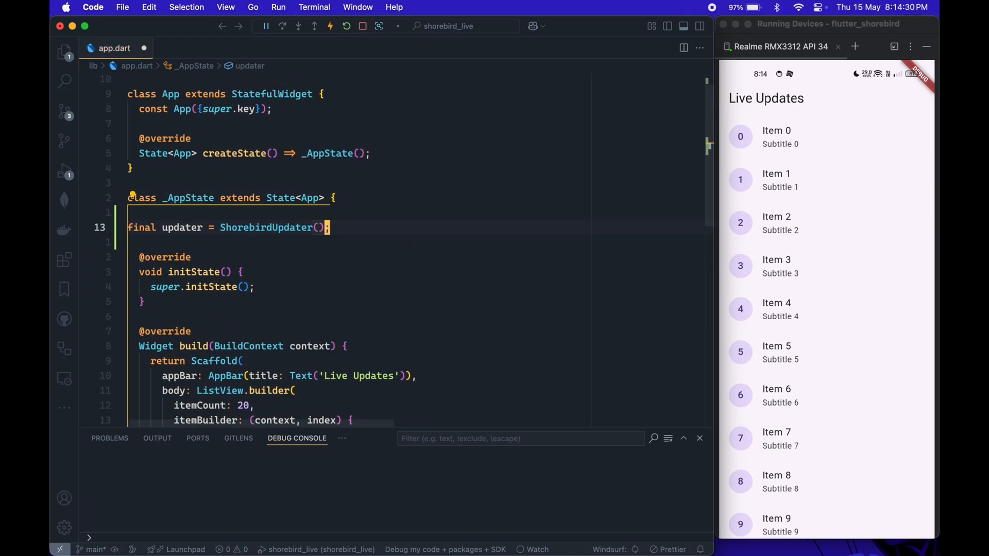
type("_startCheckingForUpdates();")
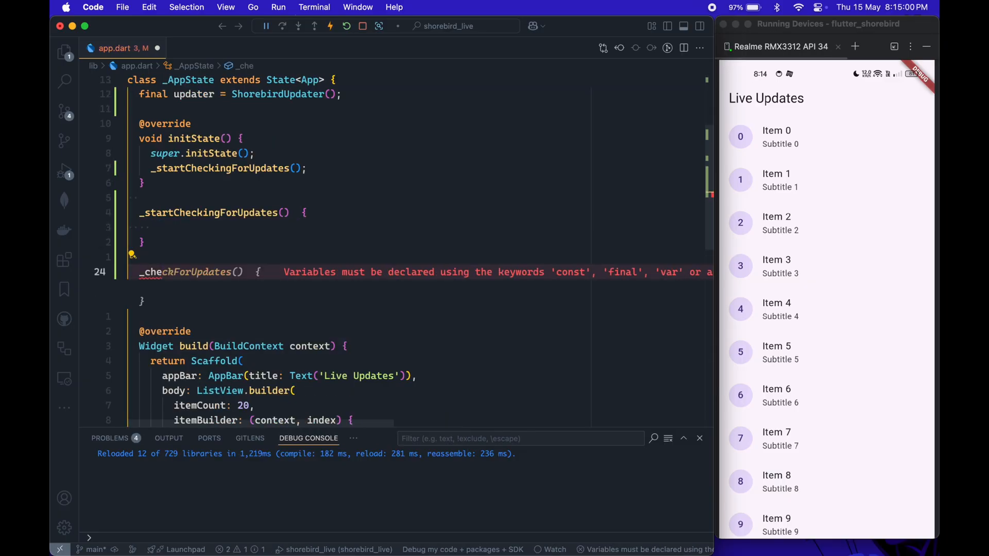
Write Timer.periodic(Duration(seconds: 2), ...) with a 'TODO: change duration later' comment
type("Timer.periodic(duration, callback)")
left_click(419, 226)
type("//")
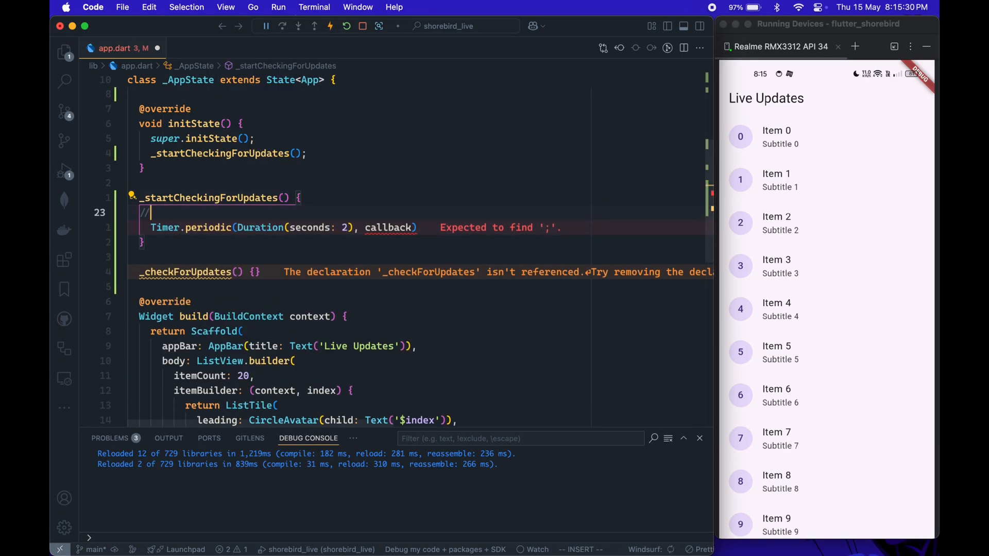
type("TODO: change duration later")
type("if (status == UpdateStatus.) {")
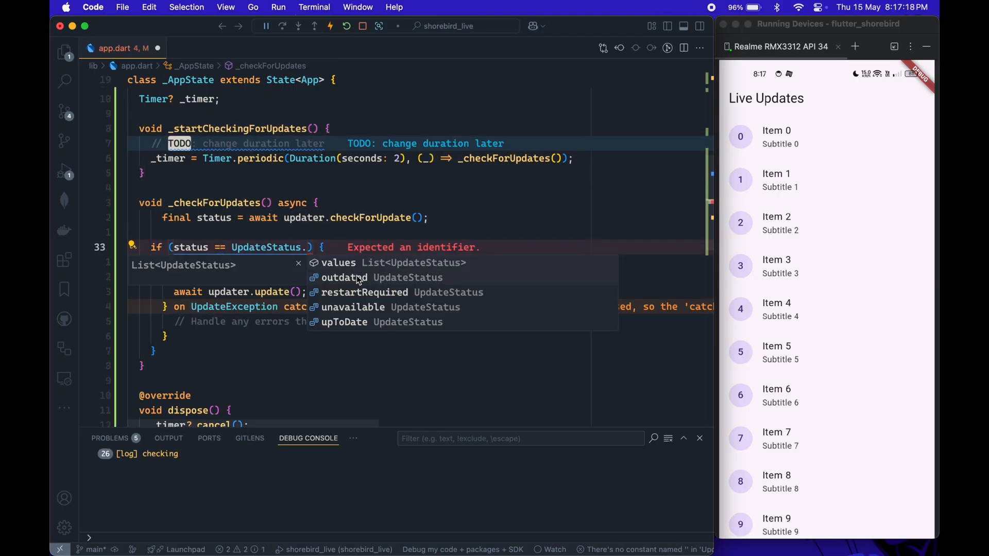
Check for UpdateStatus.outdated in _checkForUpdates and add a _showBanner method with an Update Now button
left_click(344, 277)
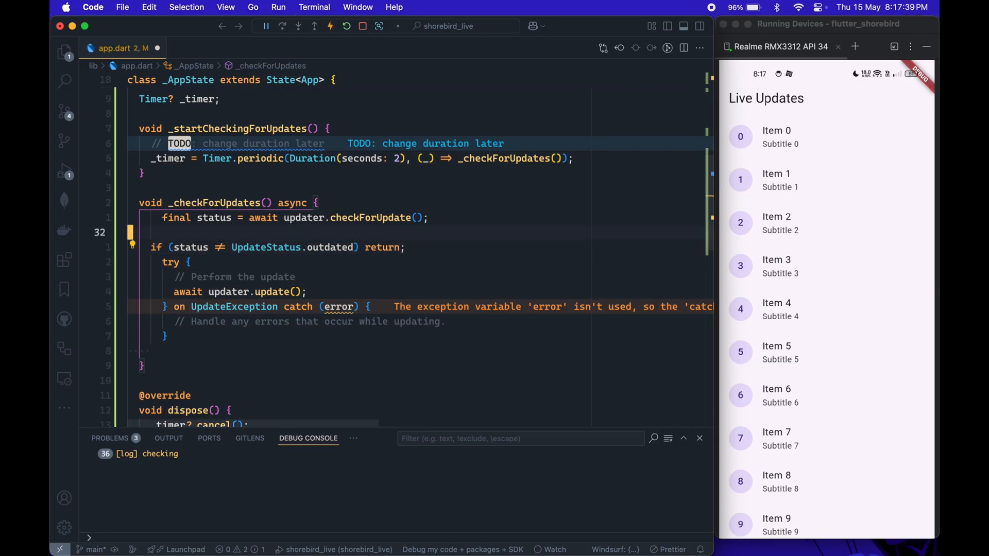
scroll("down", 3)
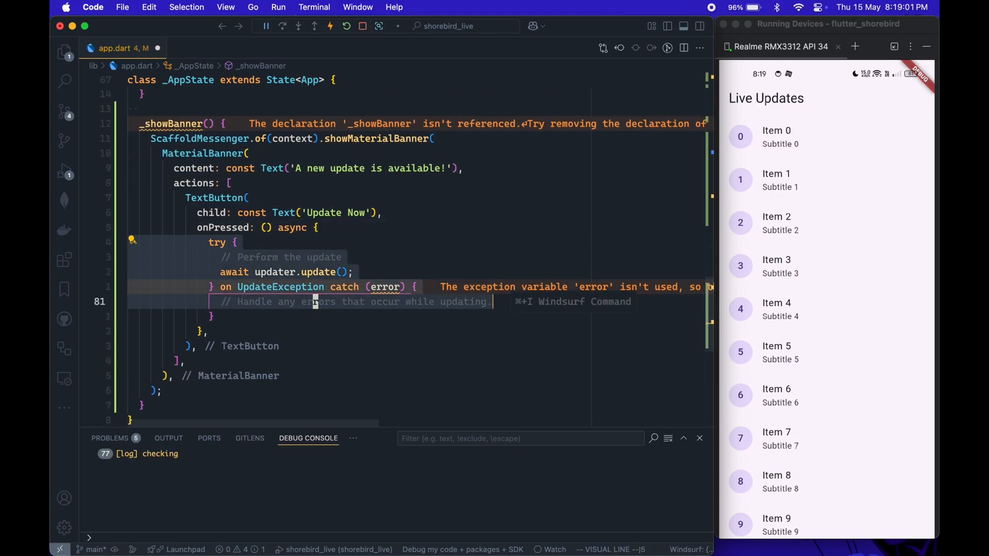
Delete the try/catch update lines, leaving if (status == UpdateStatus.outdated) in _checkForUpdates
type("vodi")
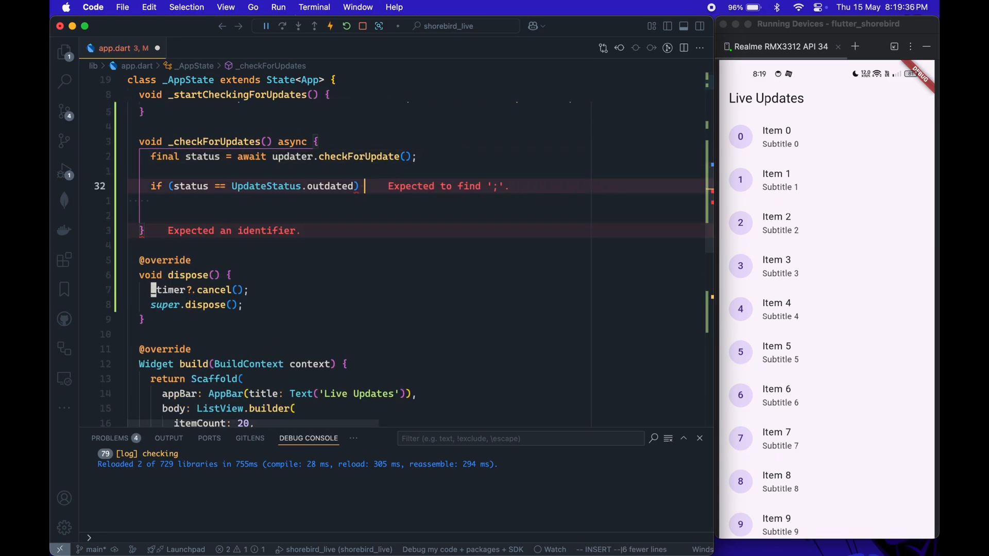
Call _showBanner() after await updater.update() with an if (!mounted) return guard; banner text 'Restart now'
type("_showBanner();")
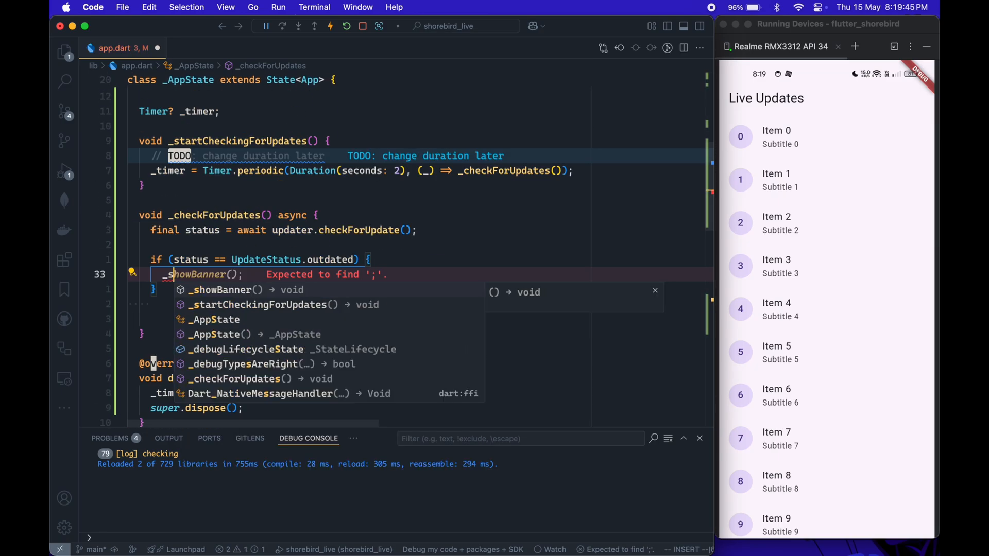
type("updater.update();")
type("timer?.cancel")
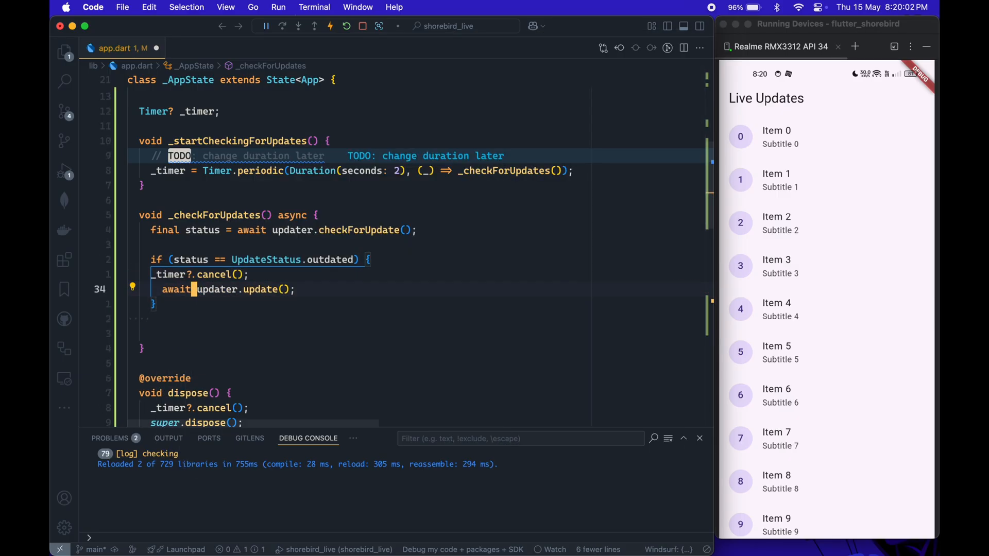
type("if(!mou")
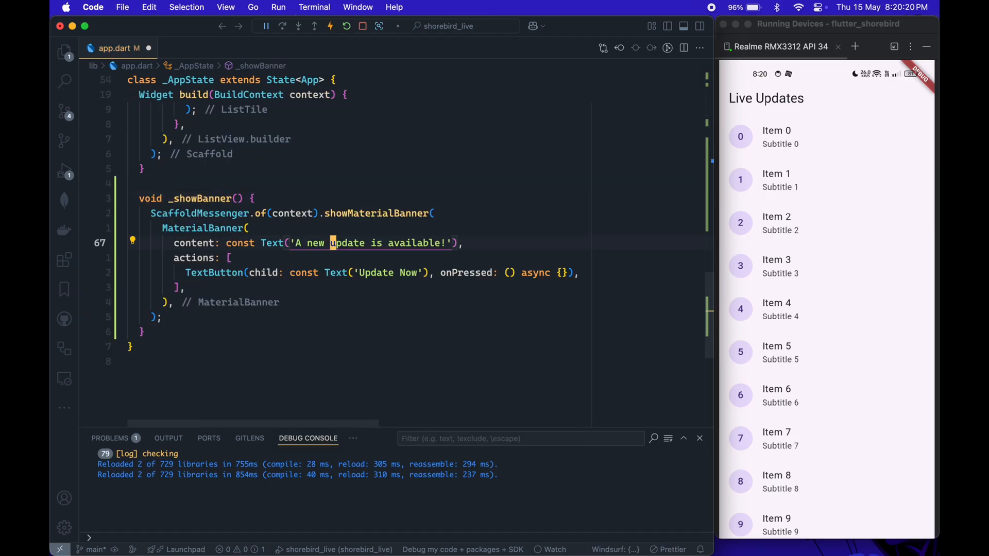
type("Restart now")
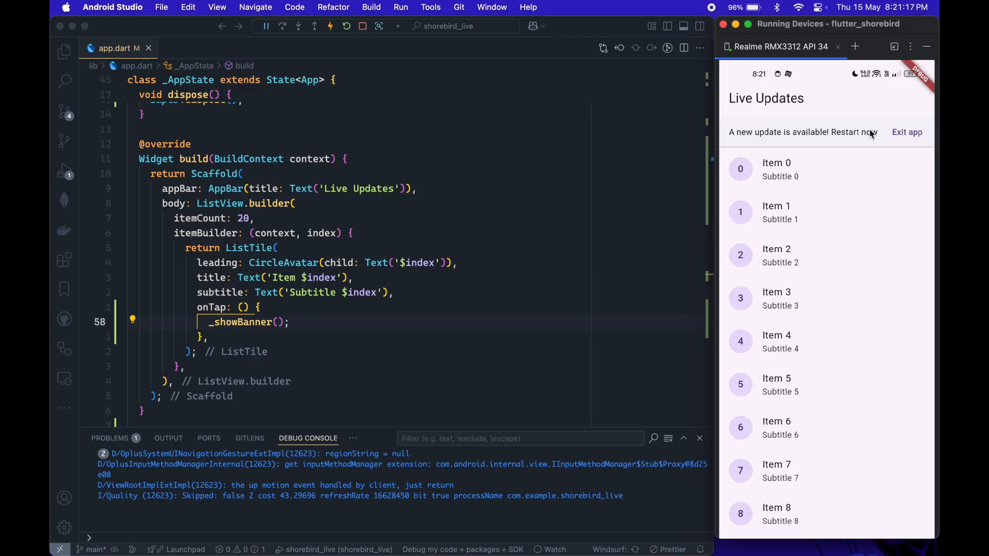
mouse_move(908, 134)
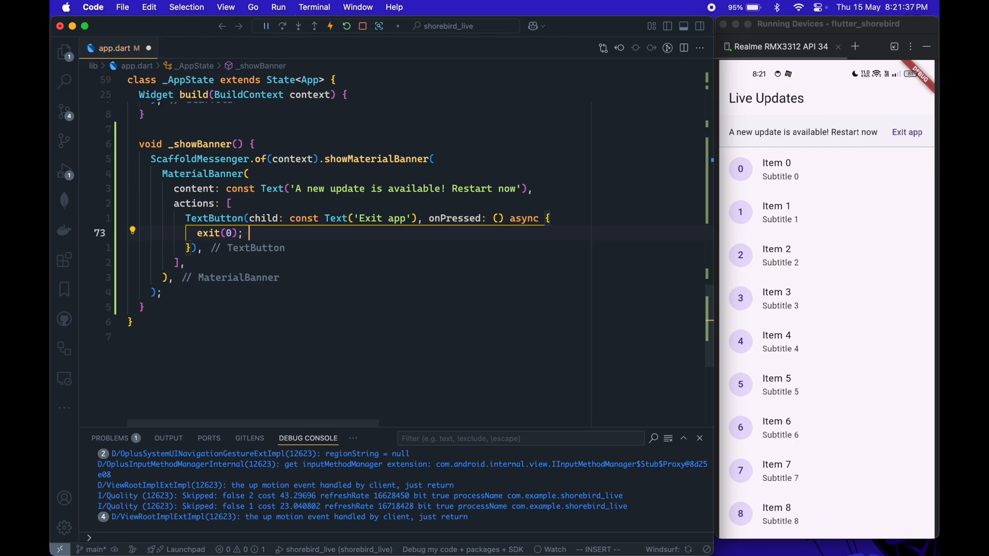
Label the banner button 'Exit app' and make onPressed call exit(0) with a '// terminate the app' comment
type("// terminate the app")
type("ya")
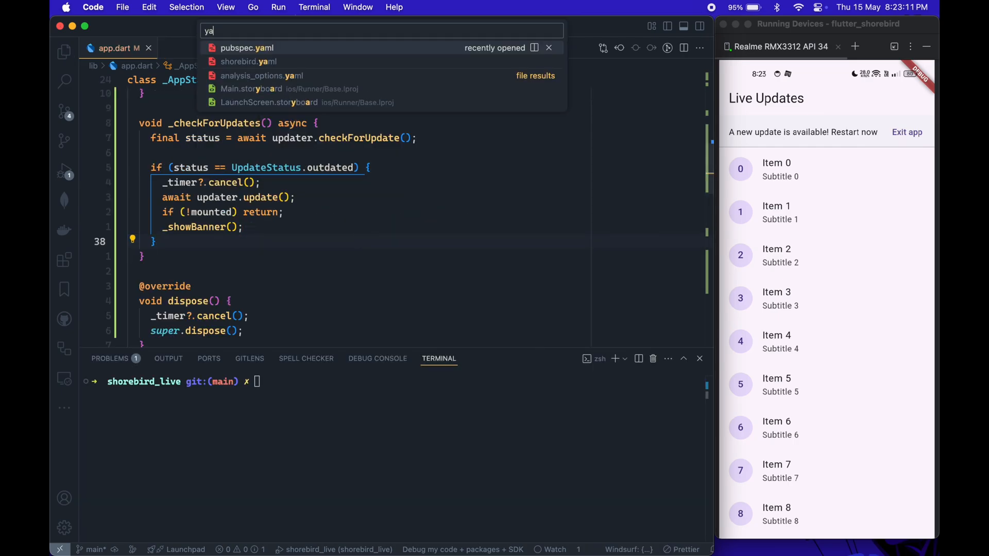
Run 'shorebird release android --artifact apk' in the terminal and clear it afterwards
left_click(246, 47)
type("shorebird")
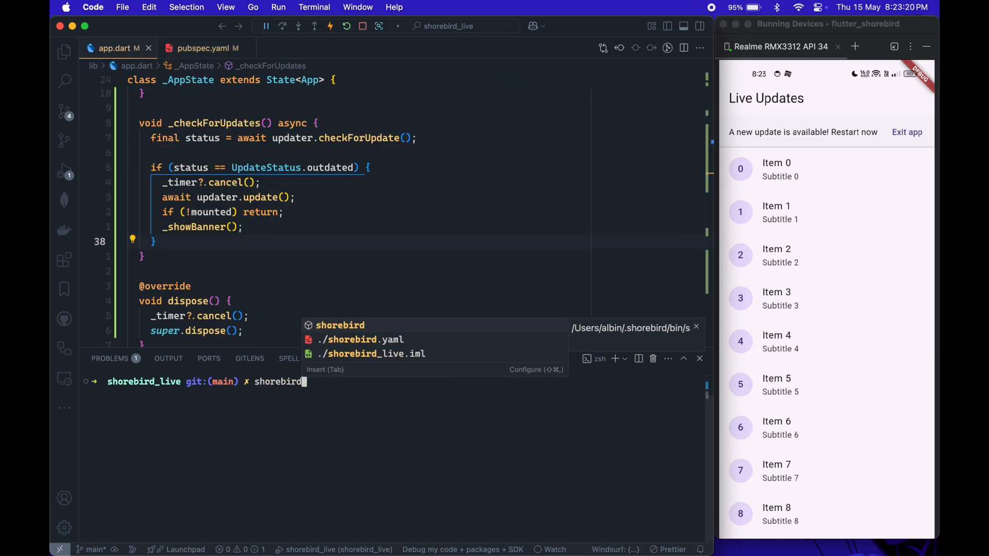
type("release android --")
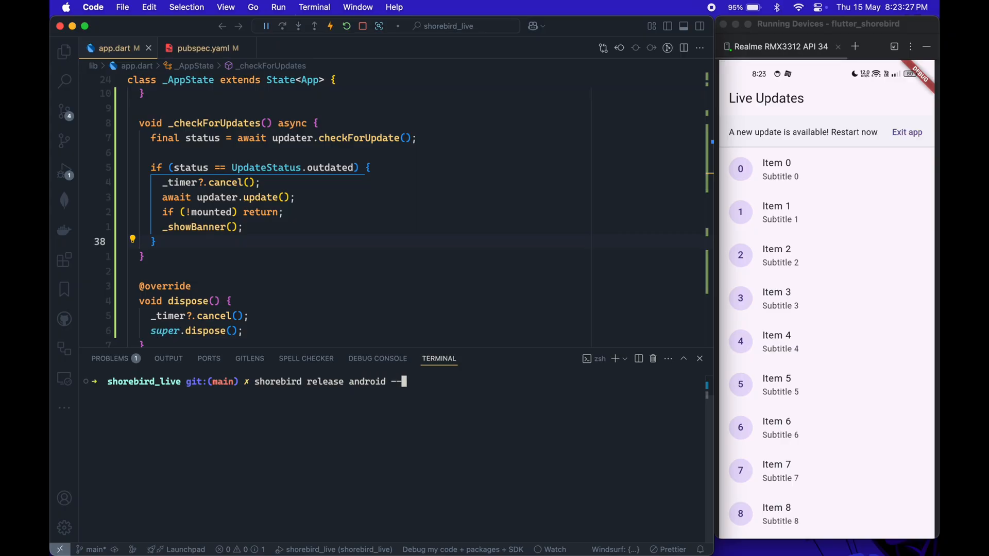
type("artifact")
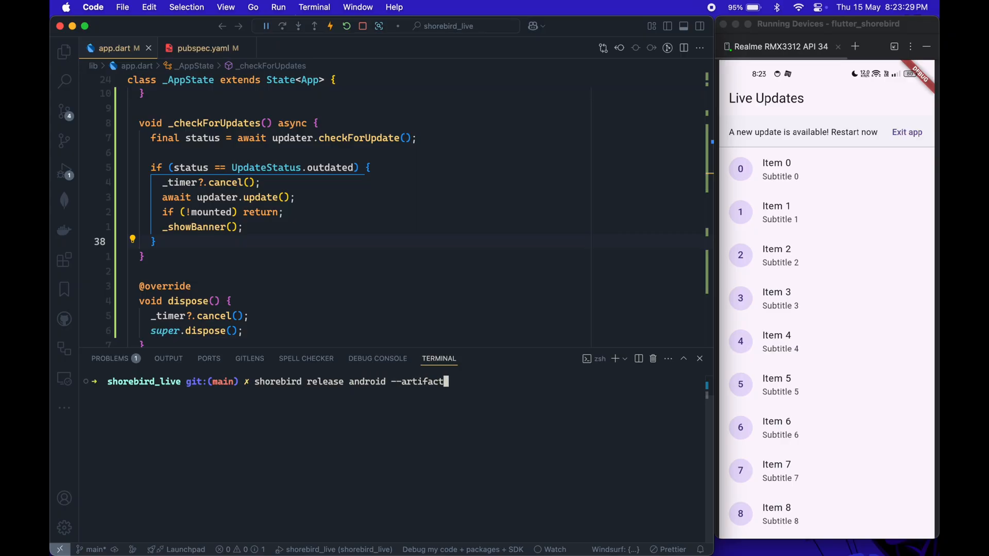
type("apk")
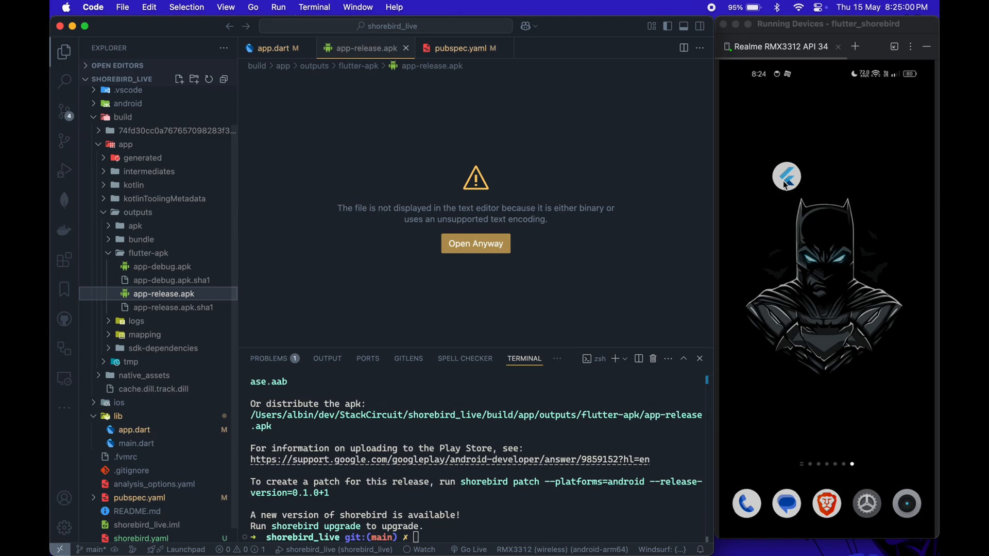
type("cle")
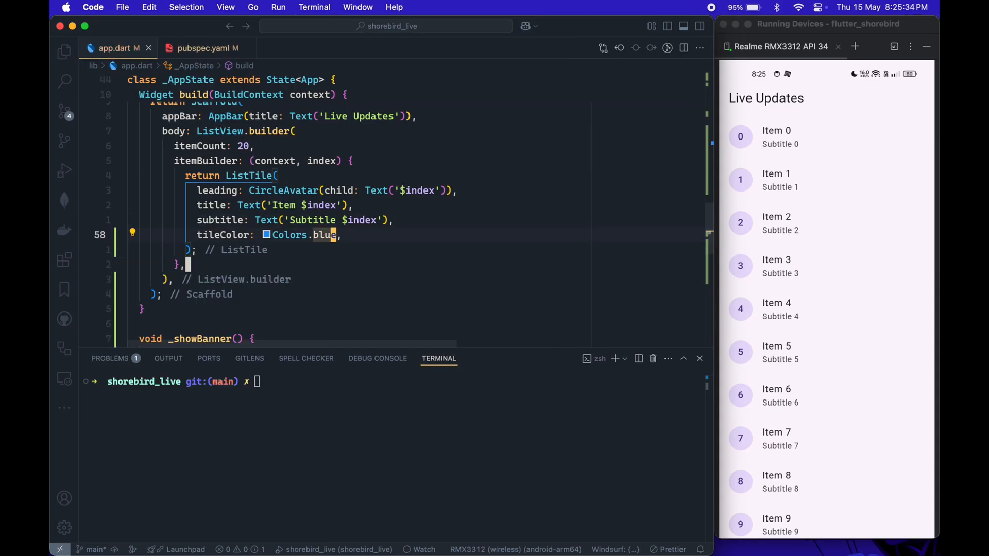
mouse_move(283, 430)
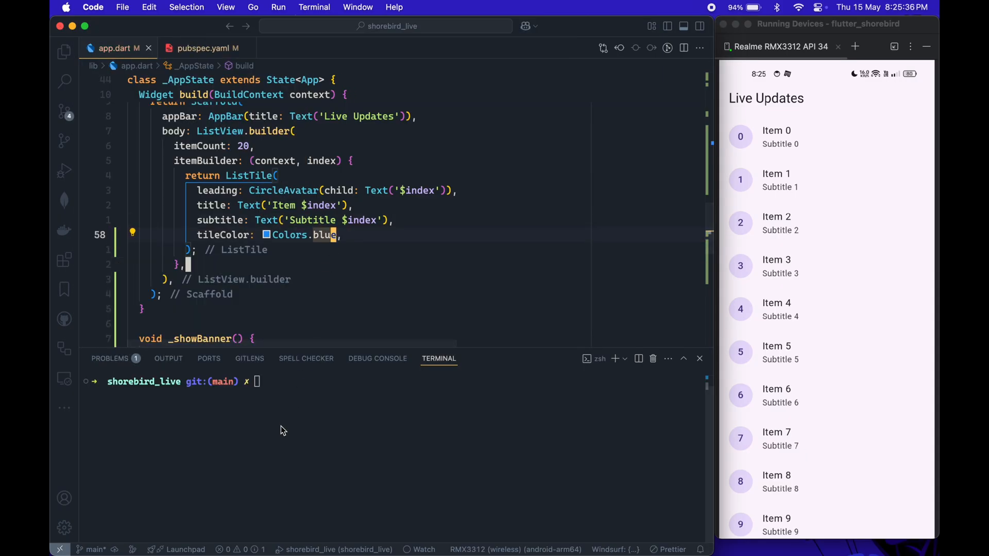
Run 'shorebird patch' for Android to publish the blue tileColor change as Patch 1
type("shorebird p")
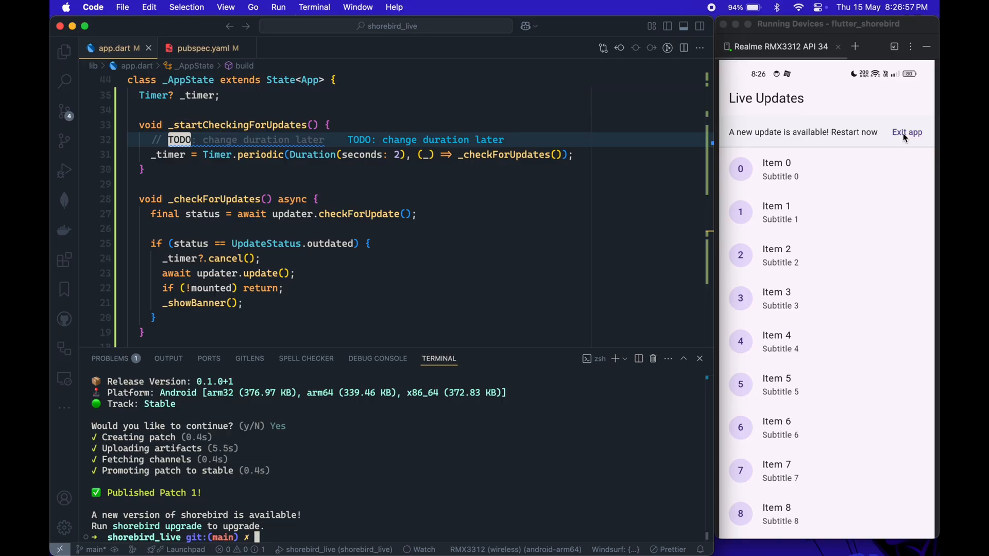
Tap 'Exit app' on the update banner and relaunch to see the blue list tiles
left_click(906, 132)
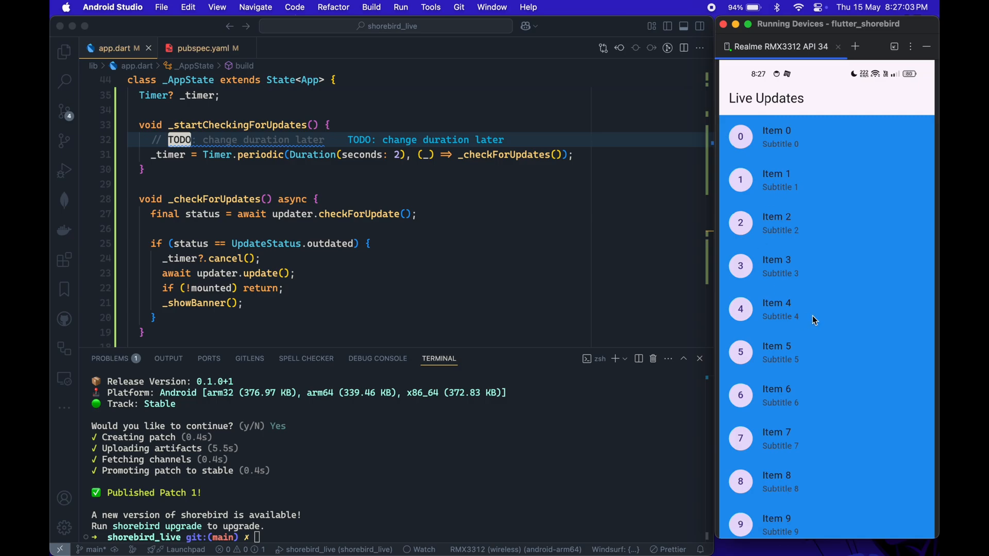
mouse_move(444, 245)
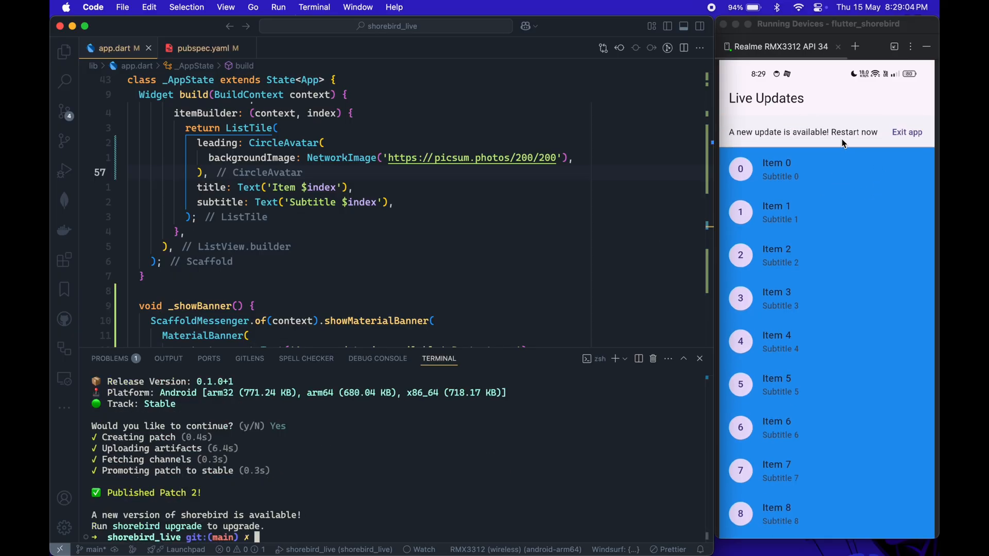
Exit the app from its update banner so Patch 2 can apply on next launch
scroll("down", 3)
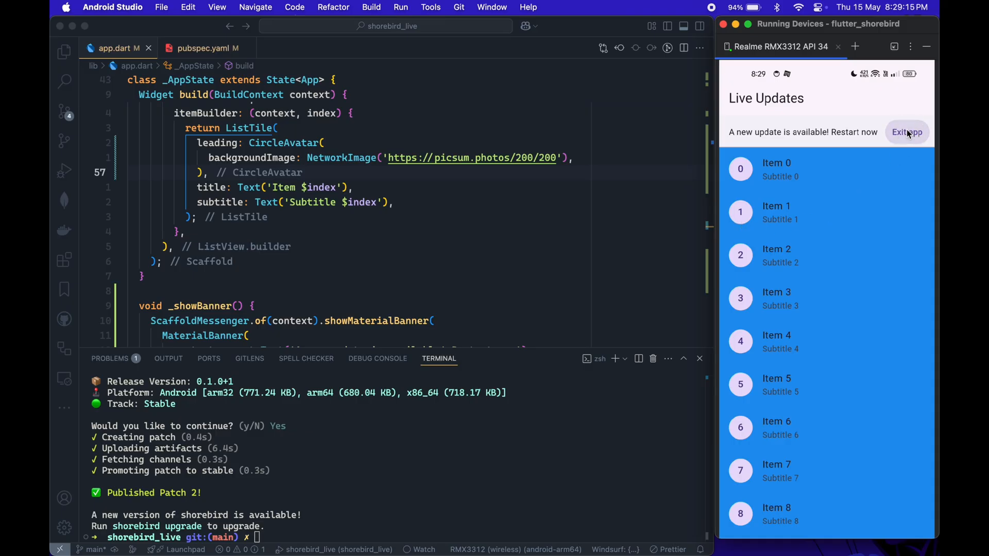
left_click(906, 132)
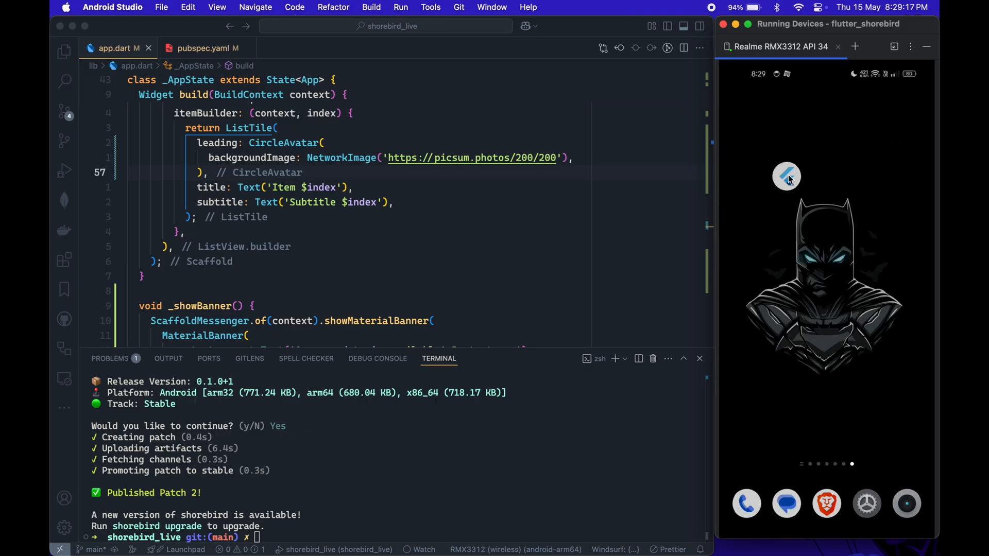